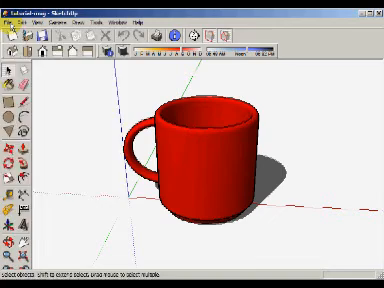
Export the red mug model as a 2D JPEG graphic from the File menu
click(14, 18)
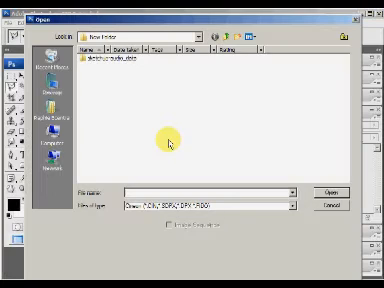
Show the Files of type format list in Photoshop's Open dialog
click(292, 204)
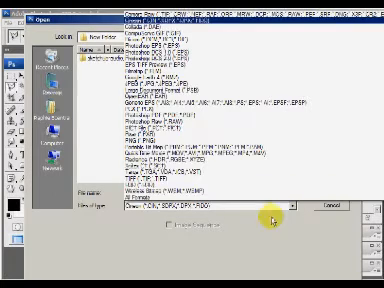